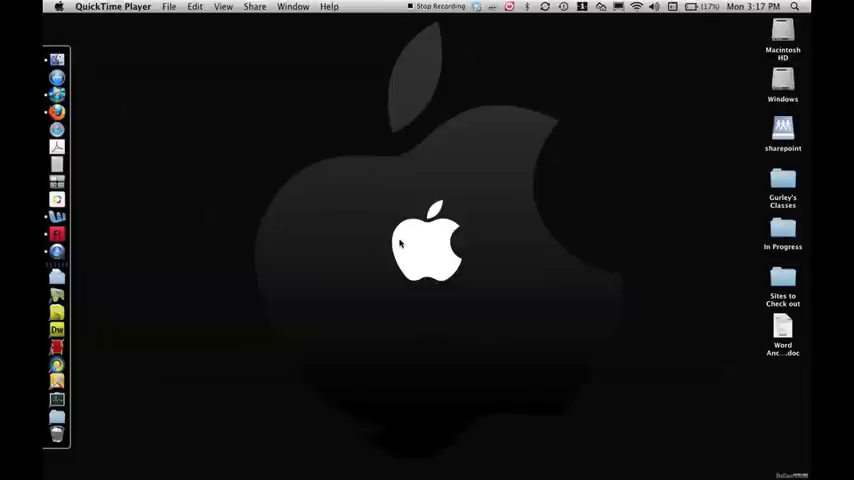
mouse_move(426, 240)
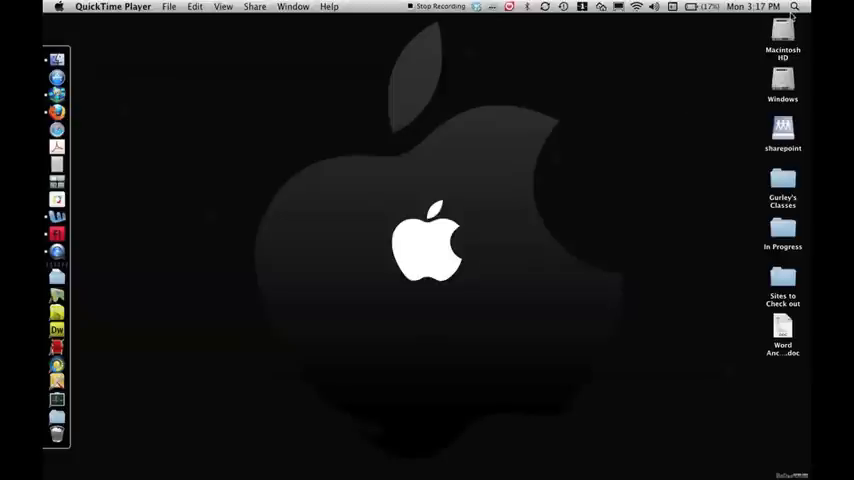
Step: Search Spotlight for "Adobe" to locate Adobe Flash CS4
left_click(796, 8)
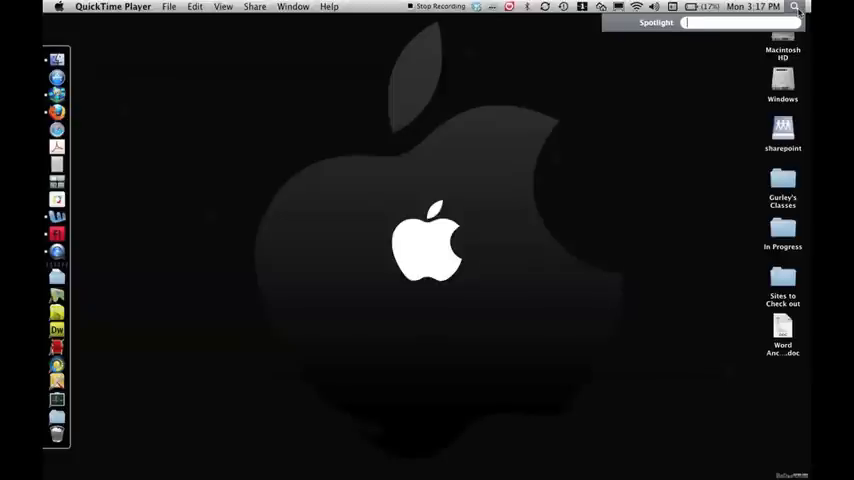
type("Adobe Flash CS4")
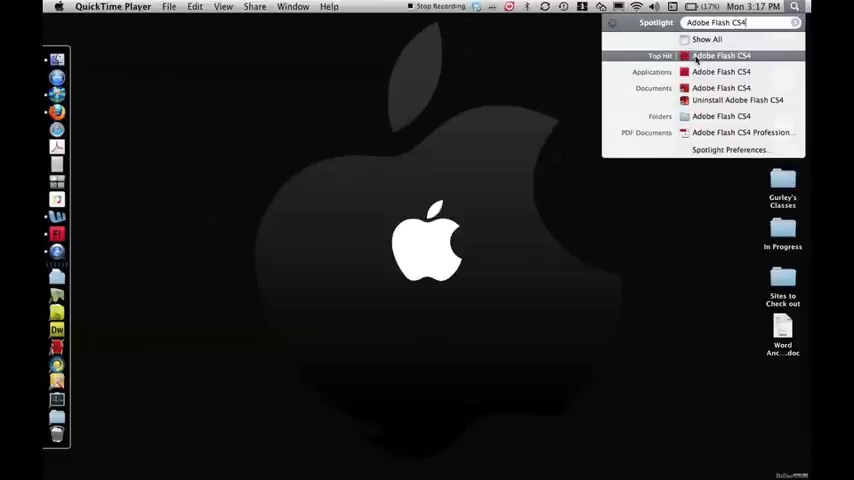
Step: Launch Flash CS4 and create a new Flash File (ActionScript 3.0) document
left_click(720, 56)
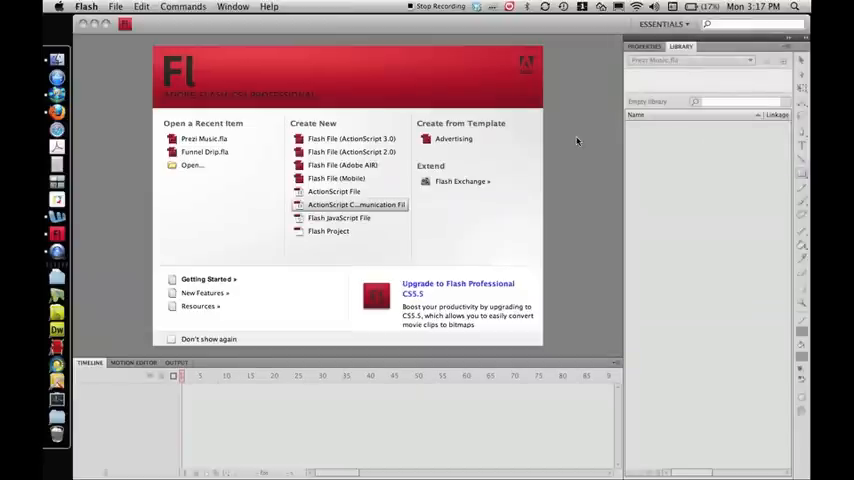
mouse_move(452, 158)
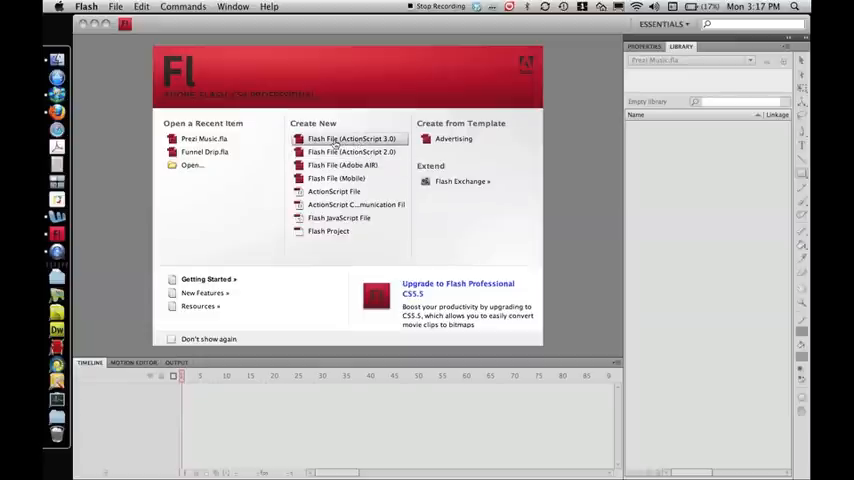
left_click(352, 138)
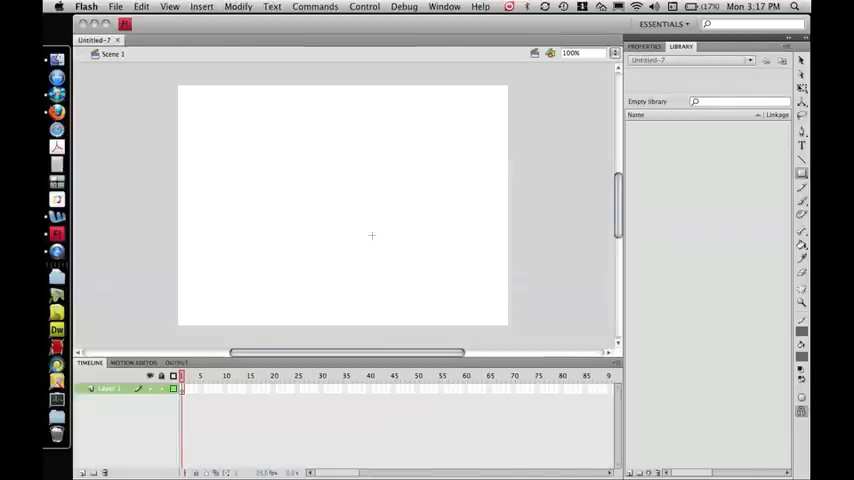
mouse_move(336, 242)
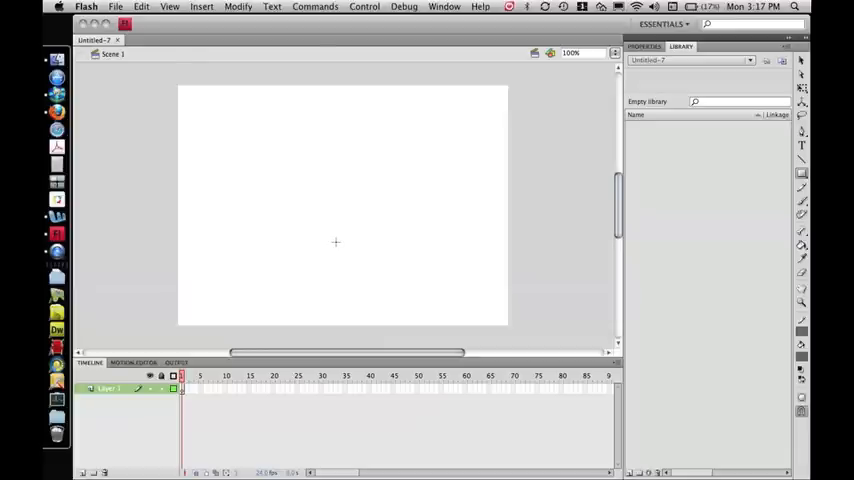
mouse_move(198, 120)
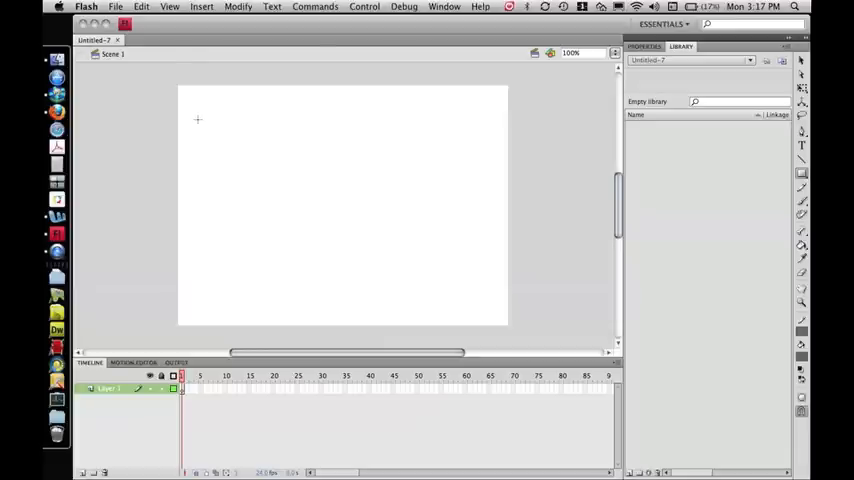
Step: Import the Take on me MP3 track into the document library
left_click(116, 8)
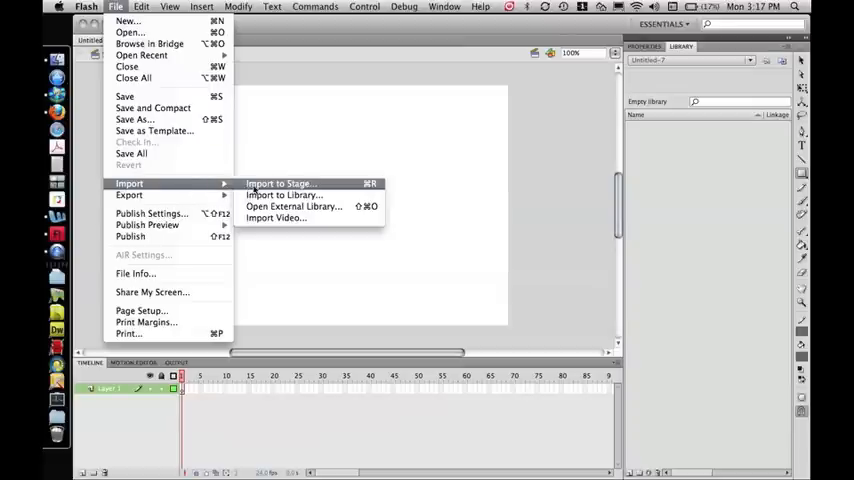
mouse_move(284, 194)
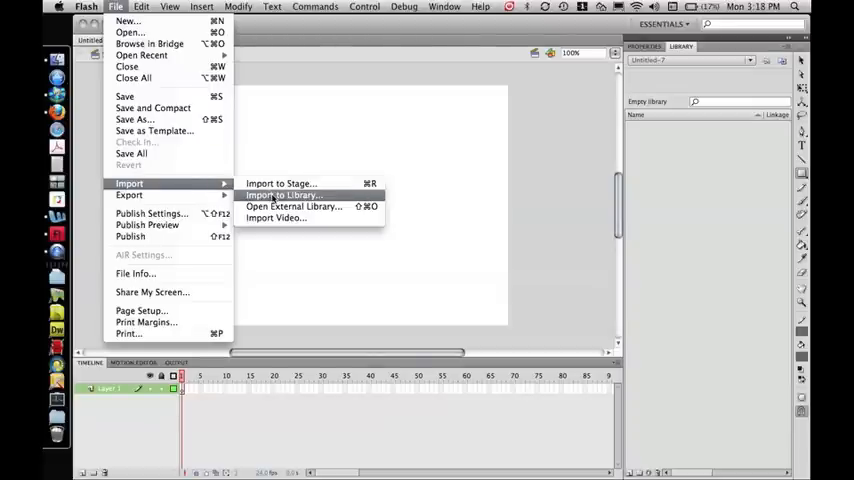
left_click(284, 196)
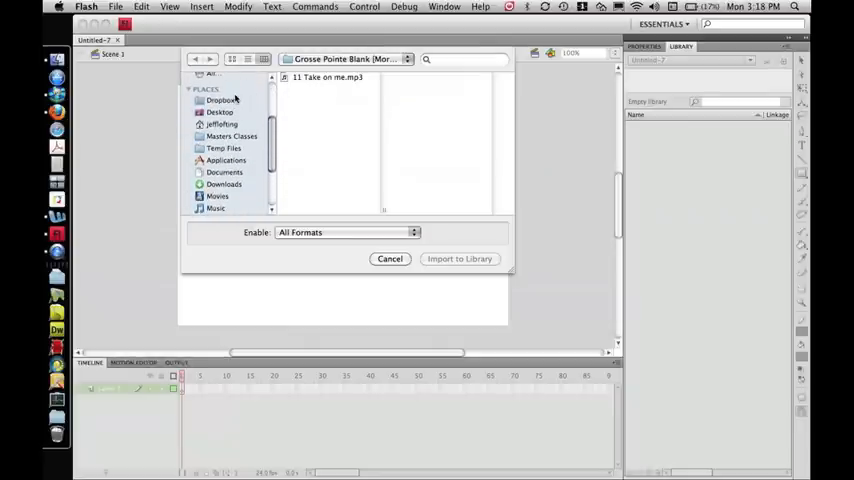
left_click(328, 76)
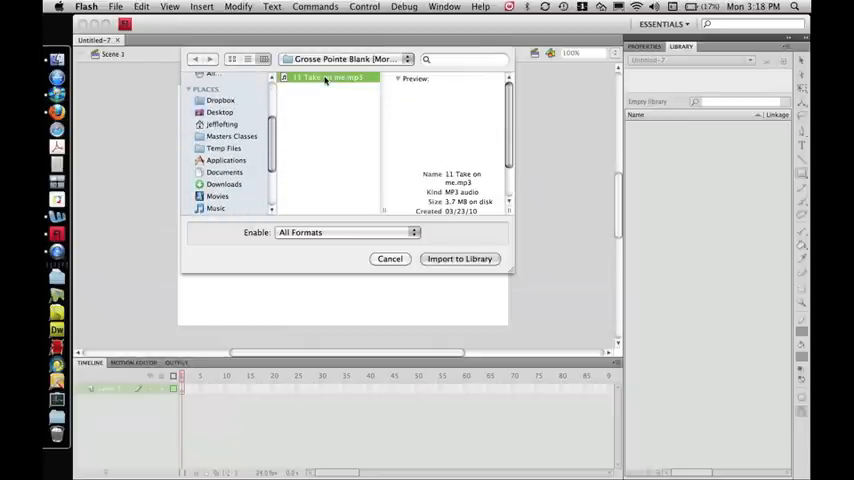
left_click(460, 260)
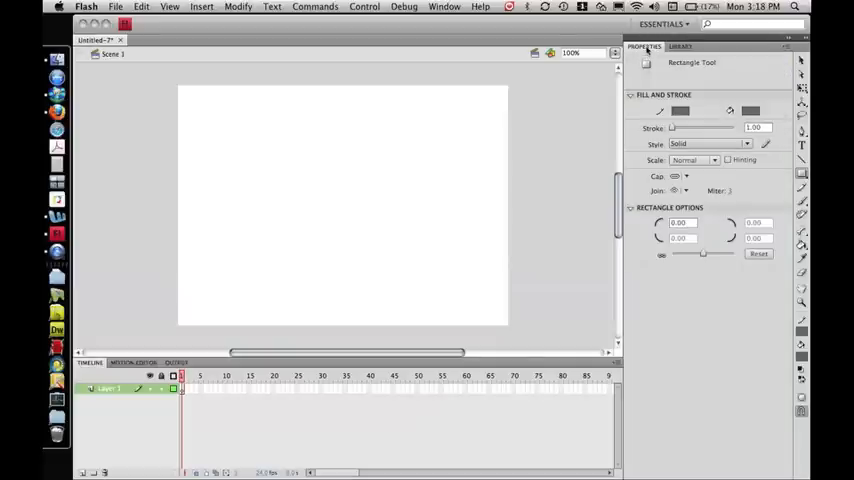
Step: Show the Library panel listing the imported Take on me MP3
left_click(680, 46)
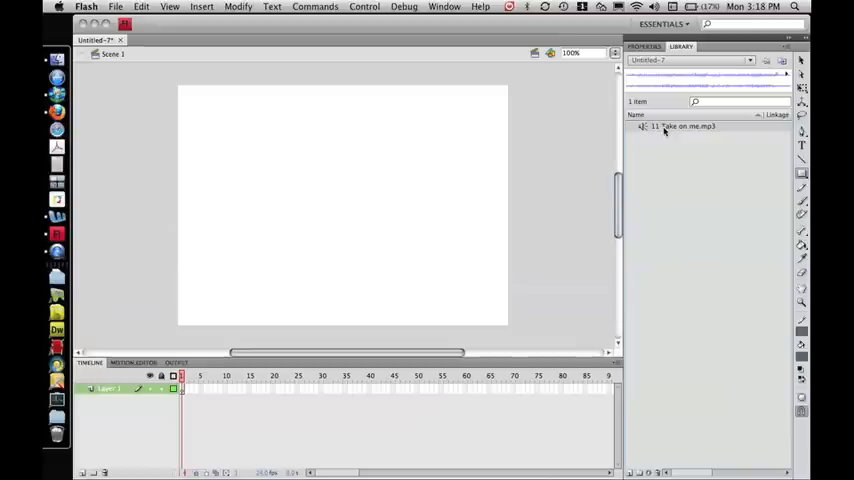
mouse_move(530, 156)
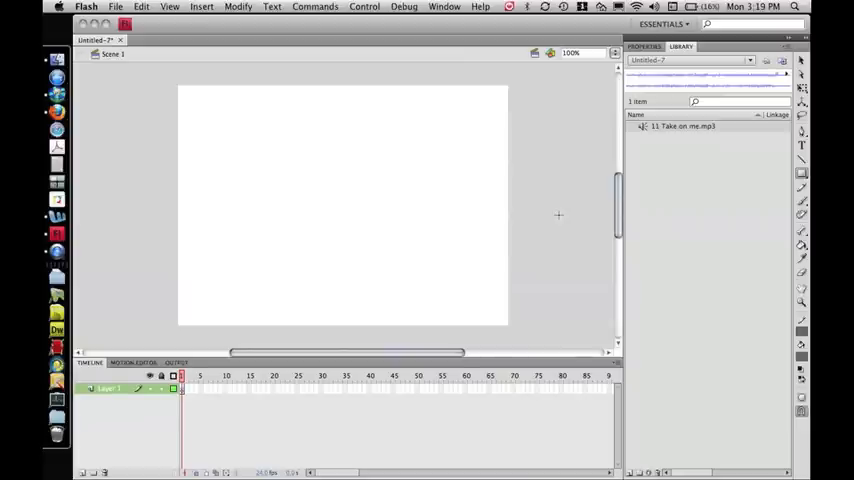
mouse_move(548, 212)
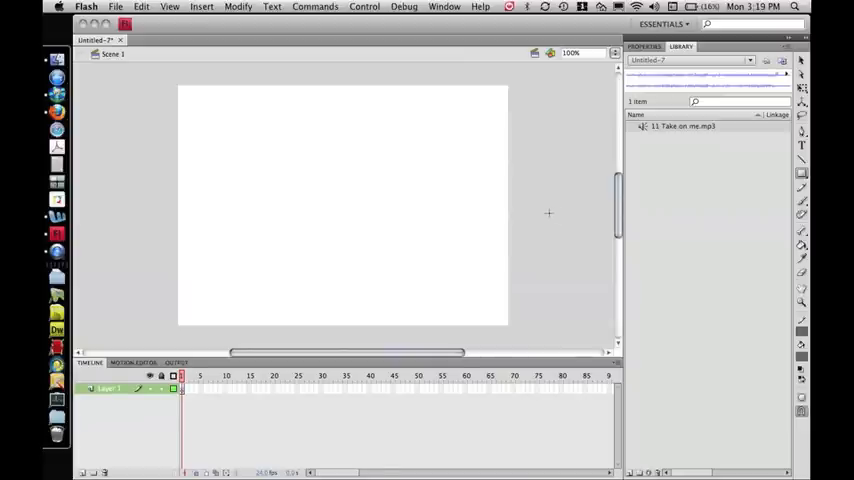
mouse_move(368, 204)
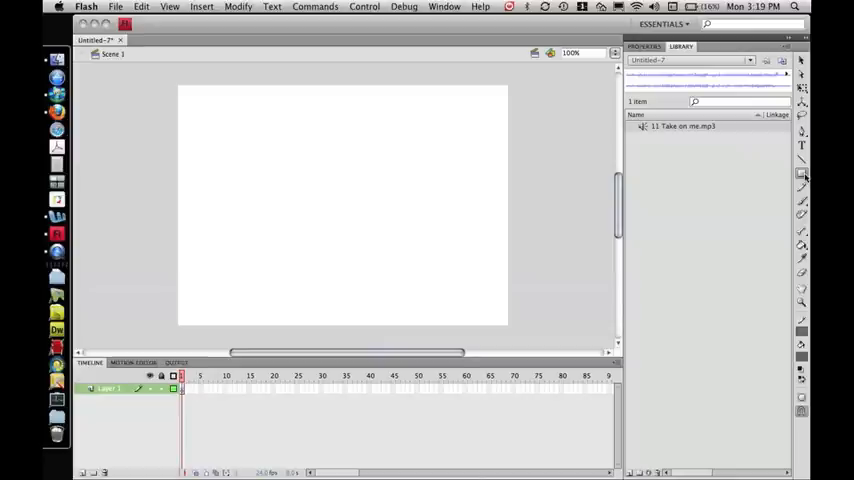
Step: Select the Rectangle tool to draw a rectangle covering the stage
left_click(800, 172)
type("Prezi Music File.fla")
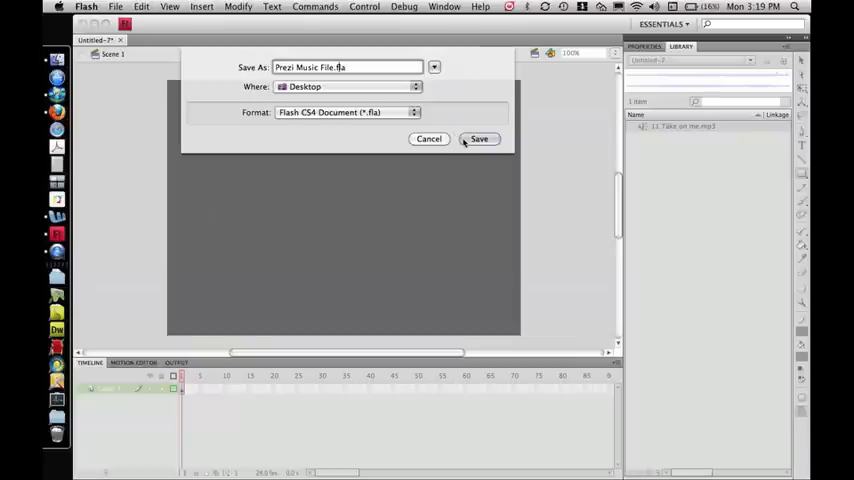
Step: Save as Prezi Music File.fla on the Desktop and publish the SWF
left_click(478, 140)
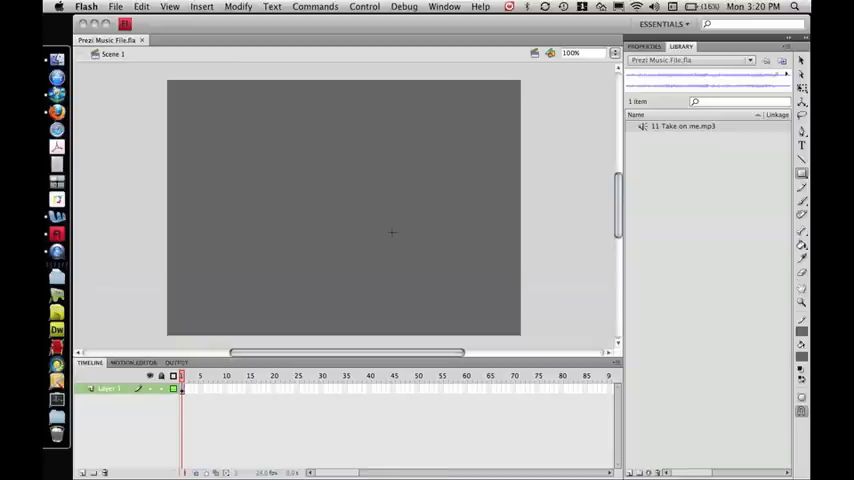
left_click(364, 8)
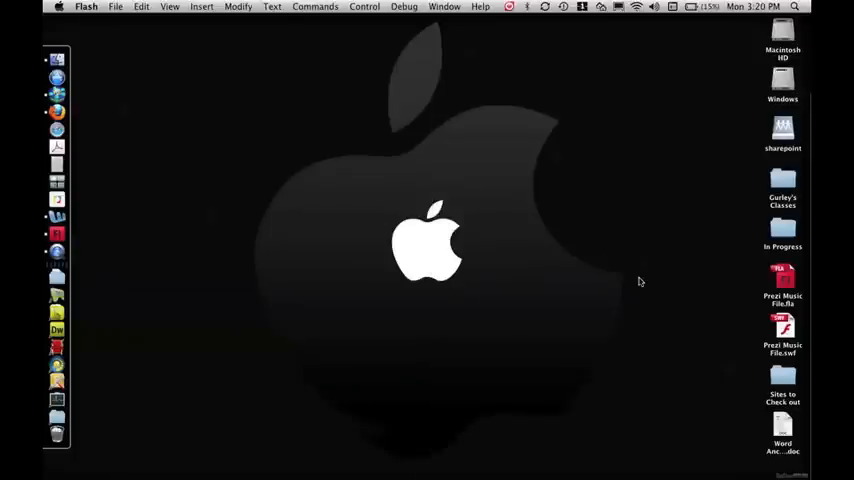
Step: Bring Firefox with the Prezi editing canvas back to the front
left_click(782, 330)
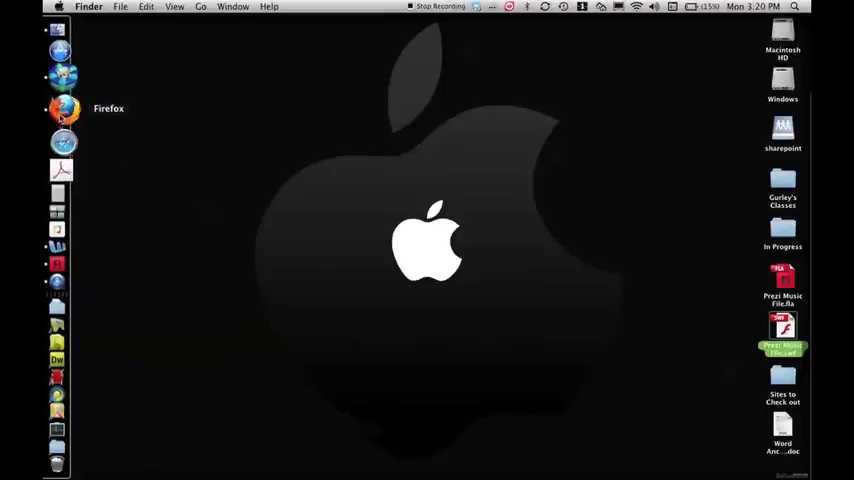
left_click(64, 110)
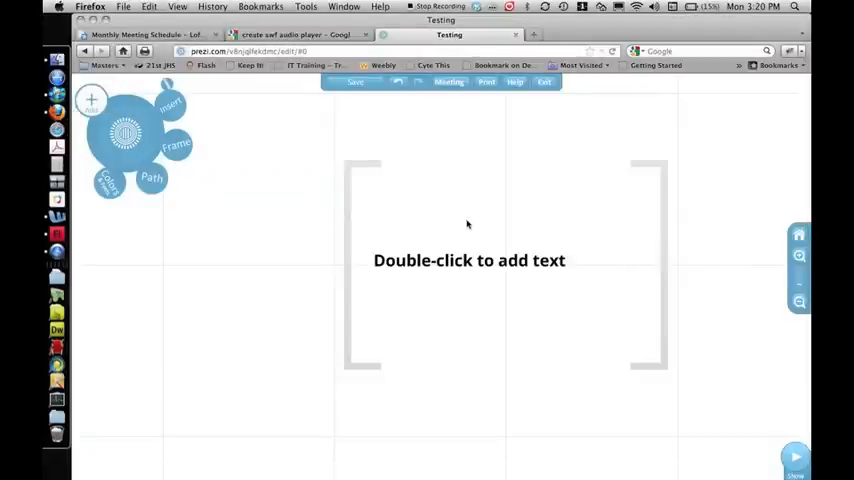
mouse_move(198, 214)
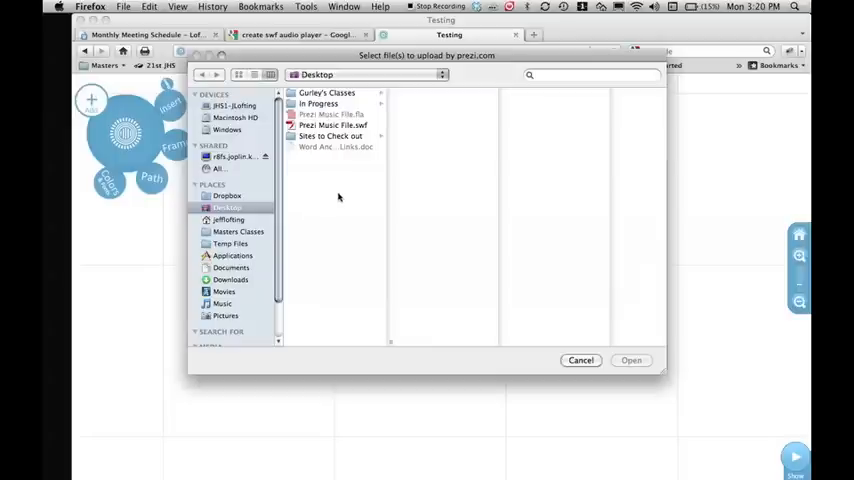
mouse_move(118, 192)
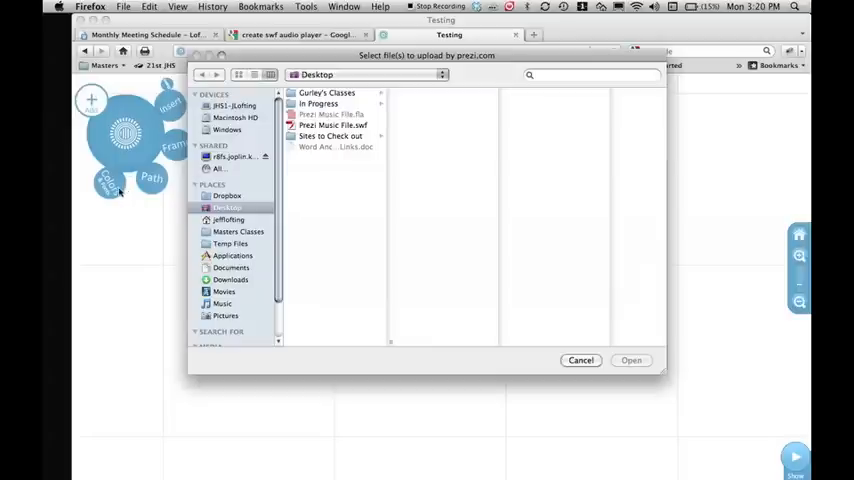
Step: Upload Prezi Music File.swf from the Desktop onto the Prezi canvas
left_click(332, 126)
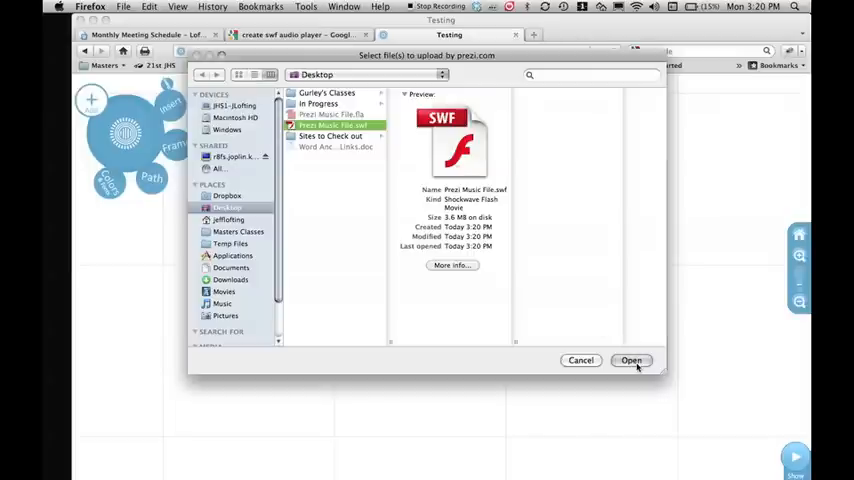
left_click(632, 360)
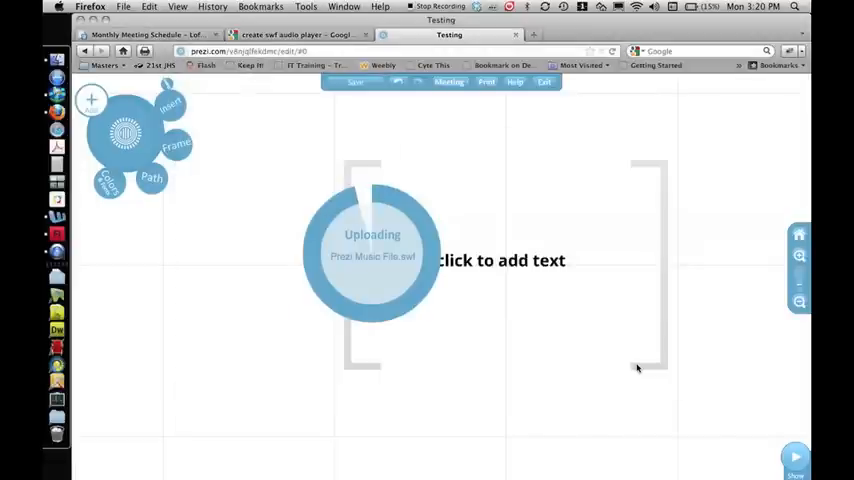
mouse_move(456, 392)
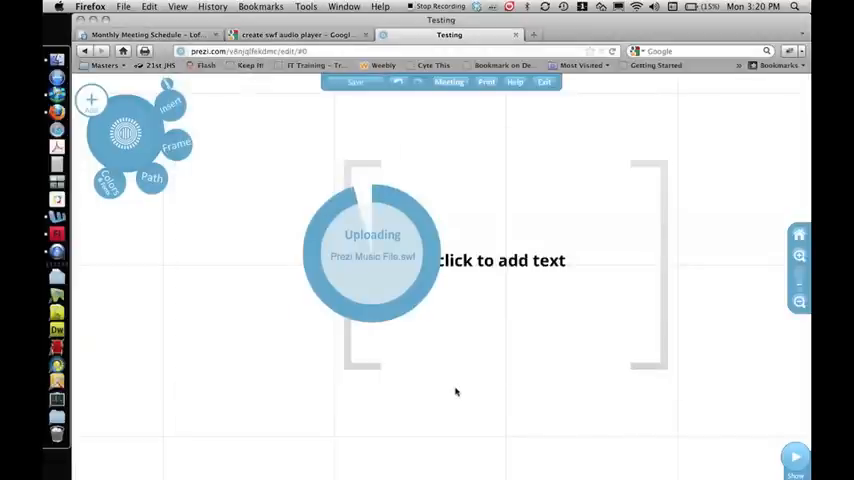
mouse_move(352, 402)
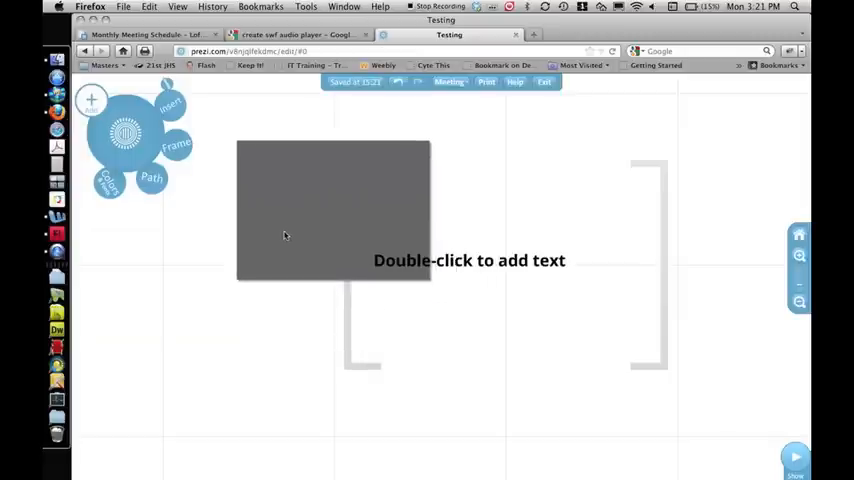
Step: Shrink the grey SWF object and move it to the upper left of the canvas
left_click_drag(284, 236, 270, 230)
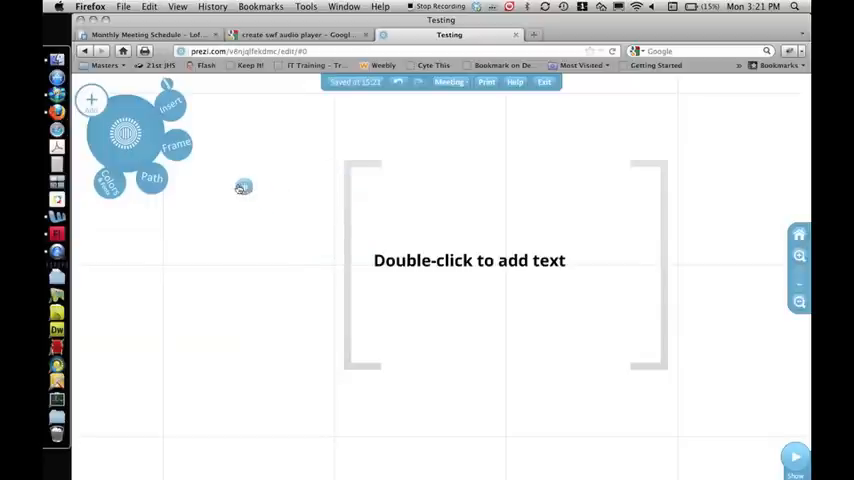
left_click(242, 188)
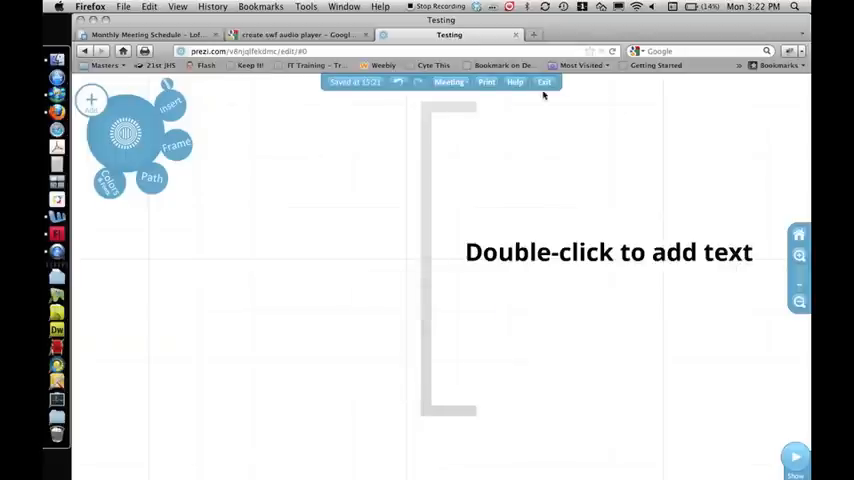
Step: Save the presentation to prezi.com and zoom out to the whole text frame
left_click(544, 82)
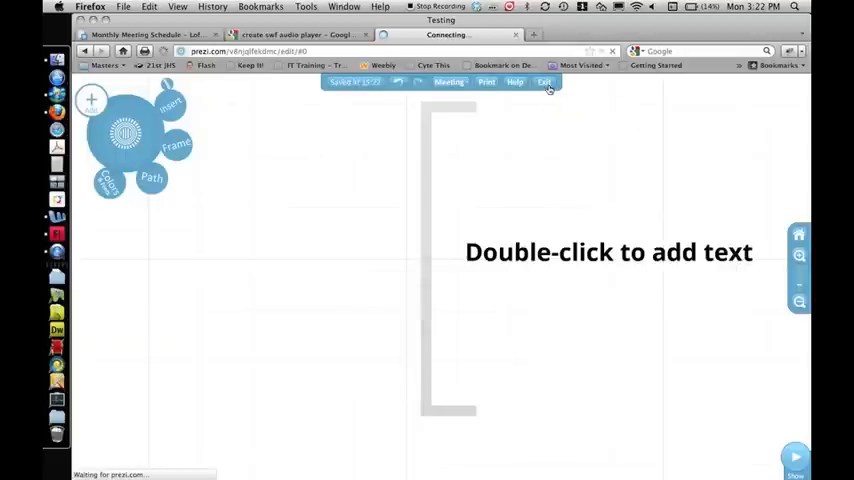
left_click(544, 82)
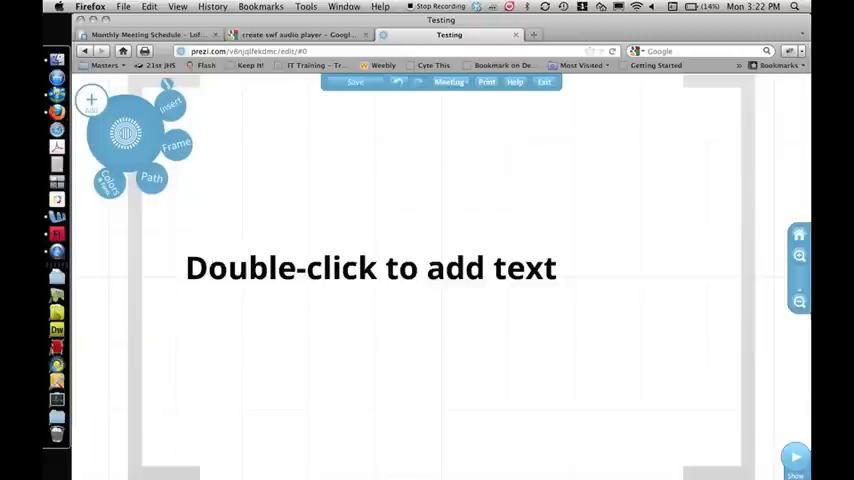
left_click(800, 302)
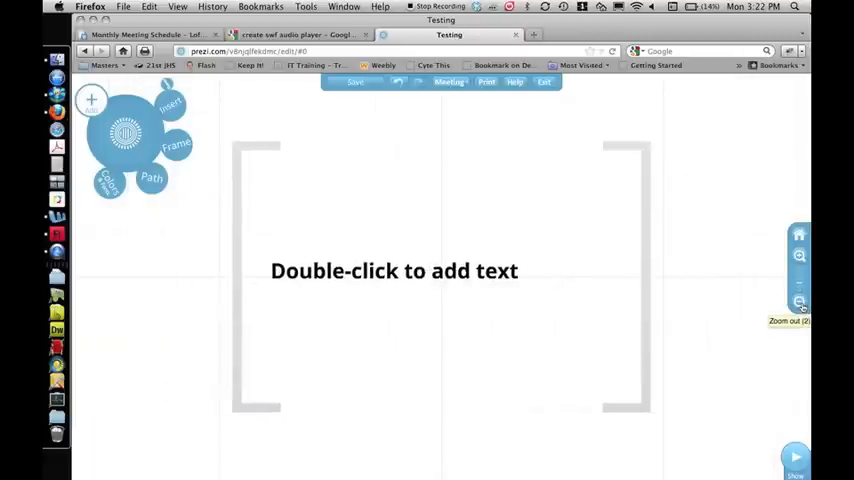